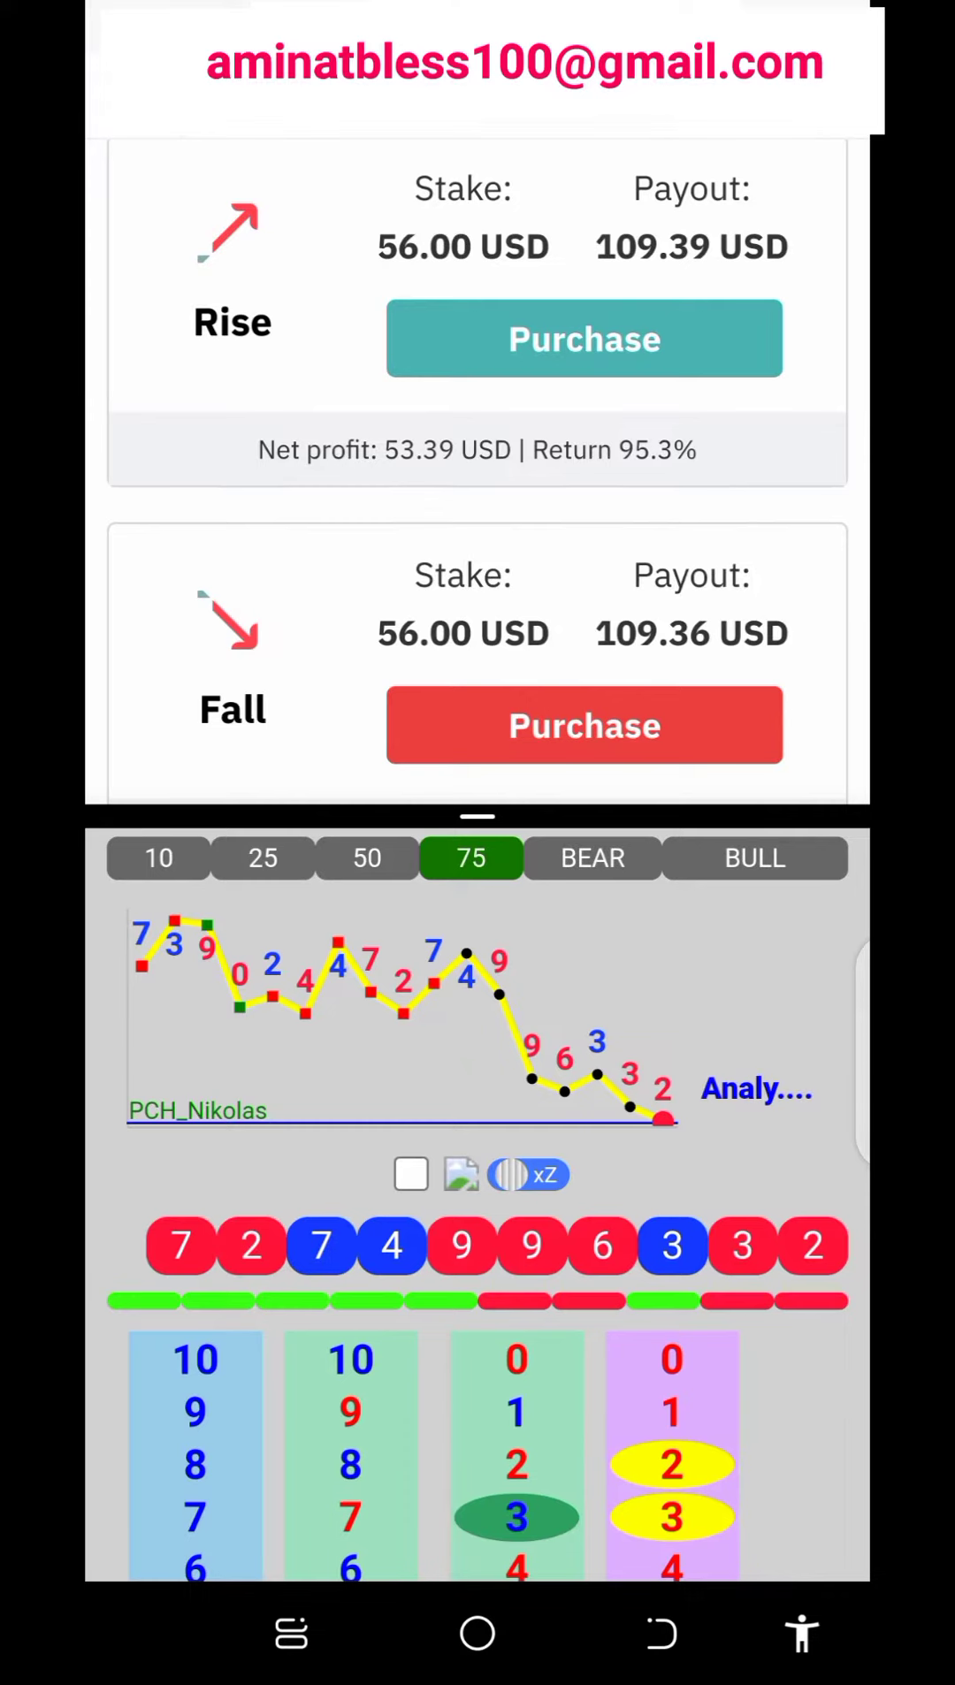
# Buy a 5-tick Rise contract on Volatility 75 Index with a 56 USD stake
pyautogui.click(583, 338)
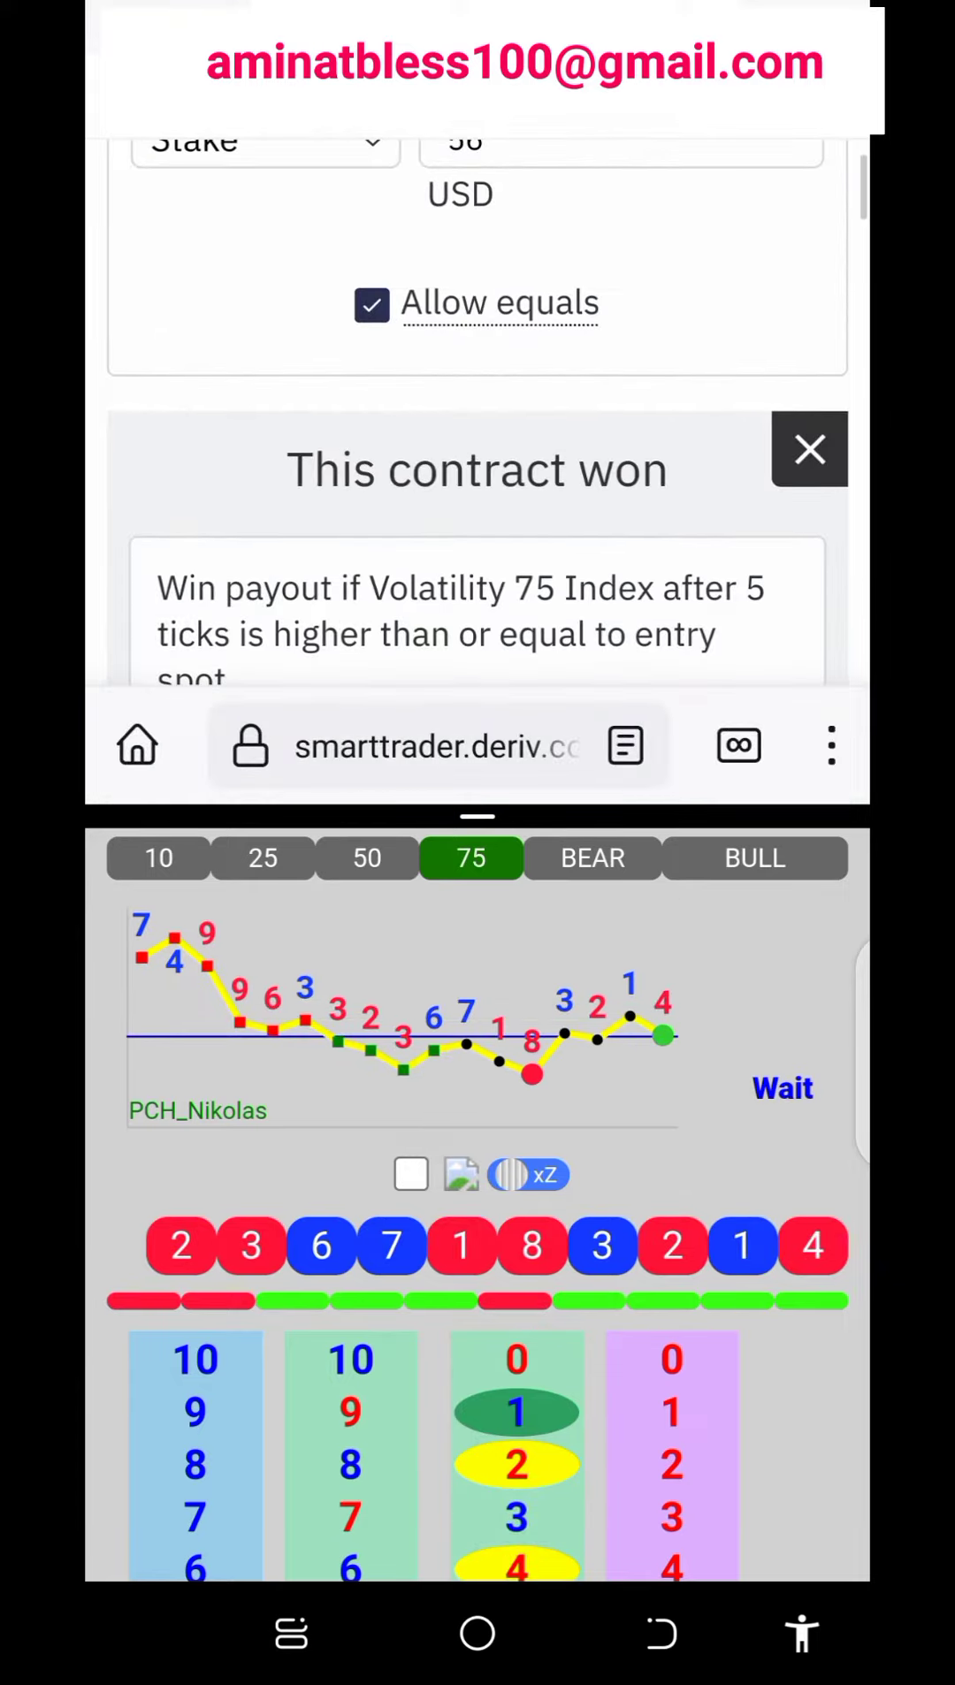
# Change the stake to 109 USD, quoting a 212.93 USD Rise payout
pyautogui.click(809, 449)
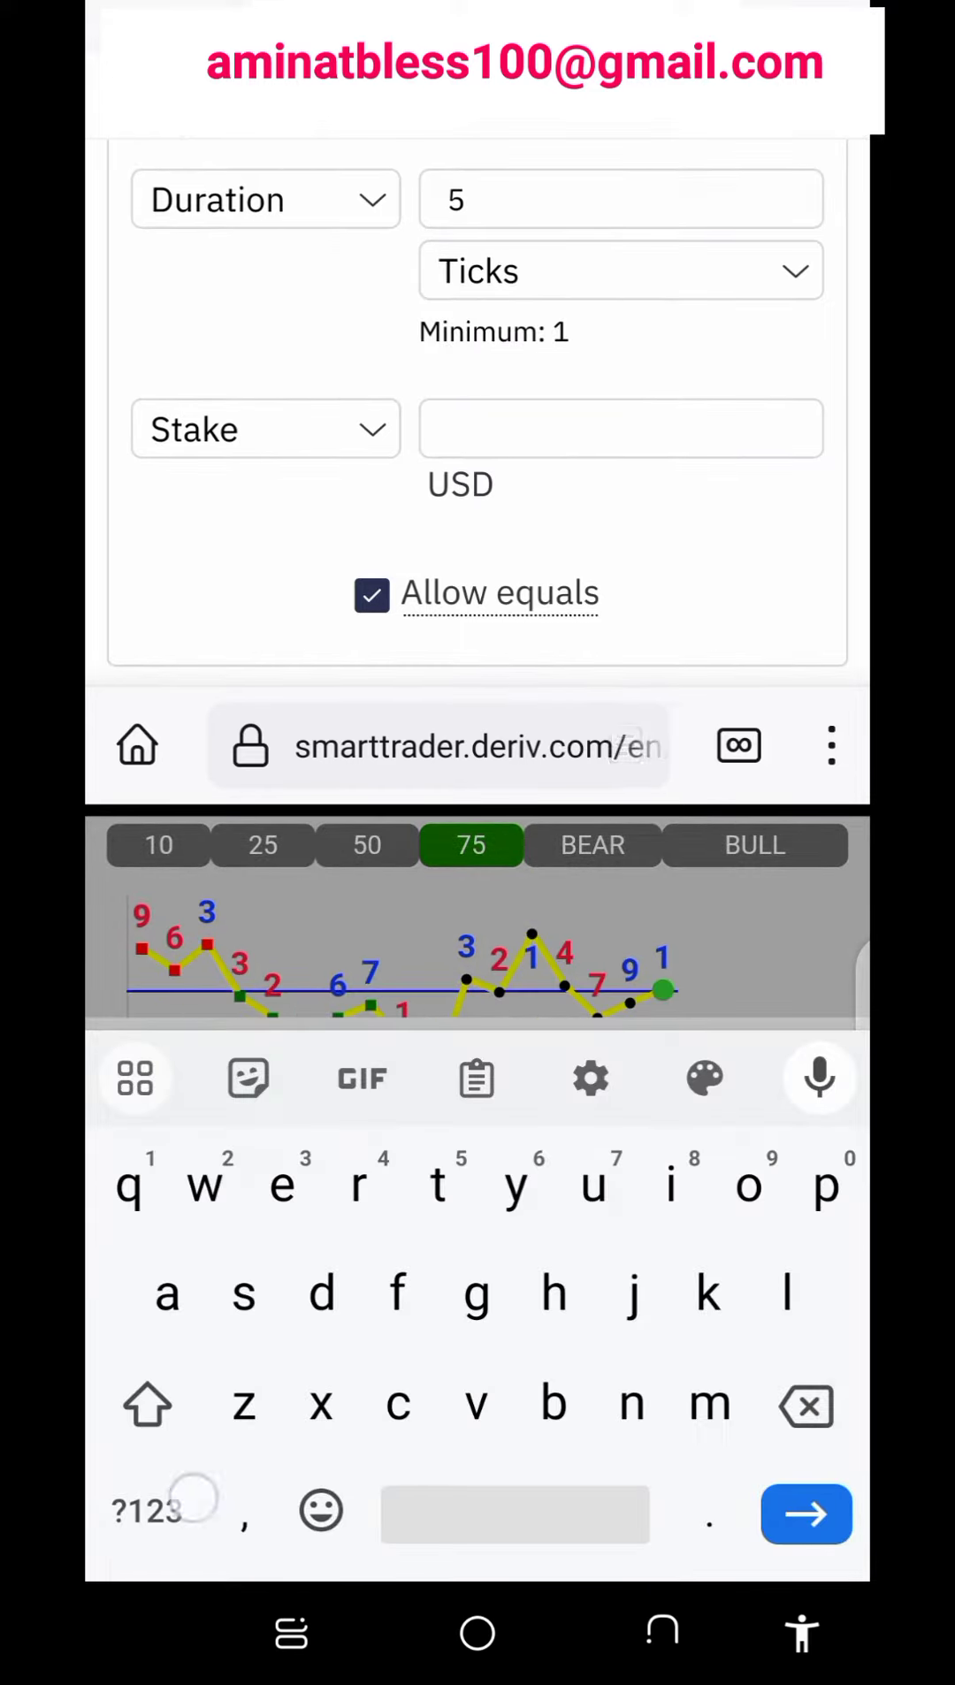
pyautogui.write('10')
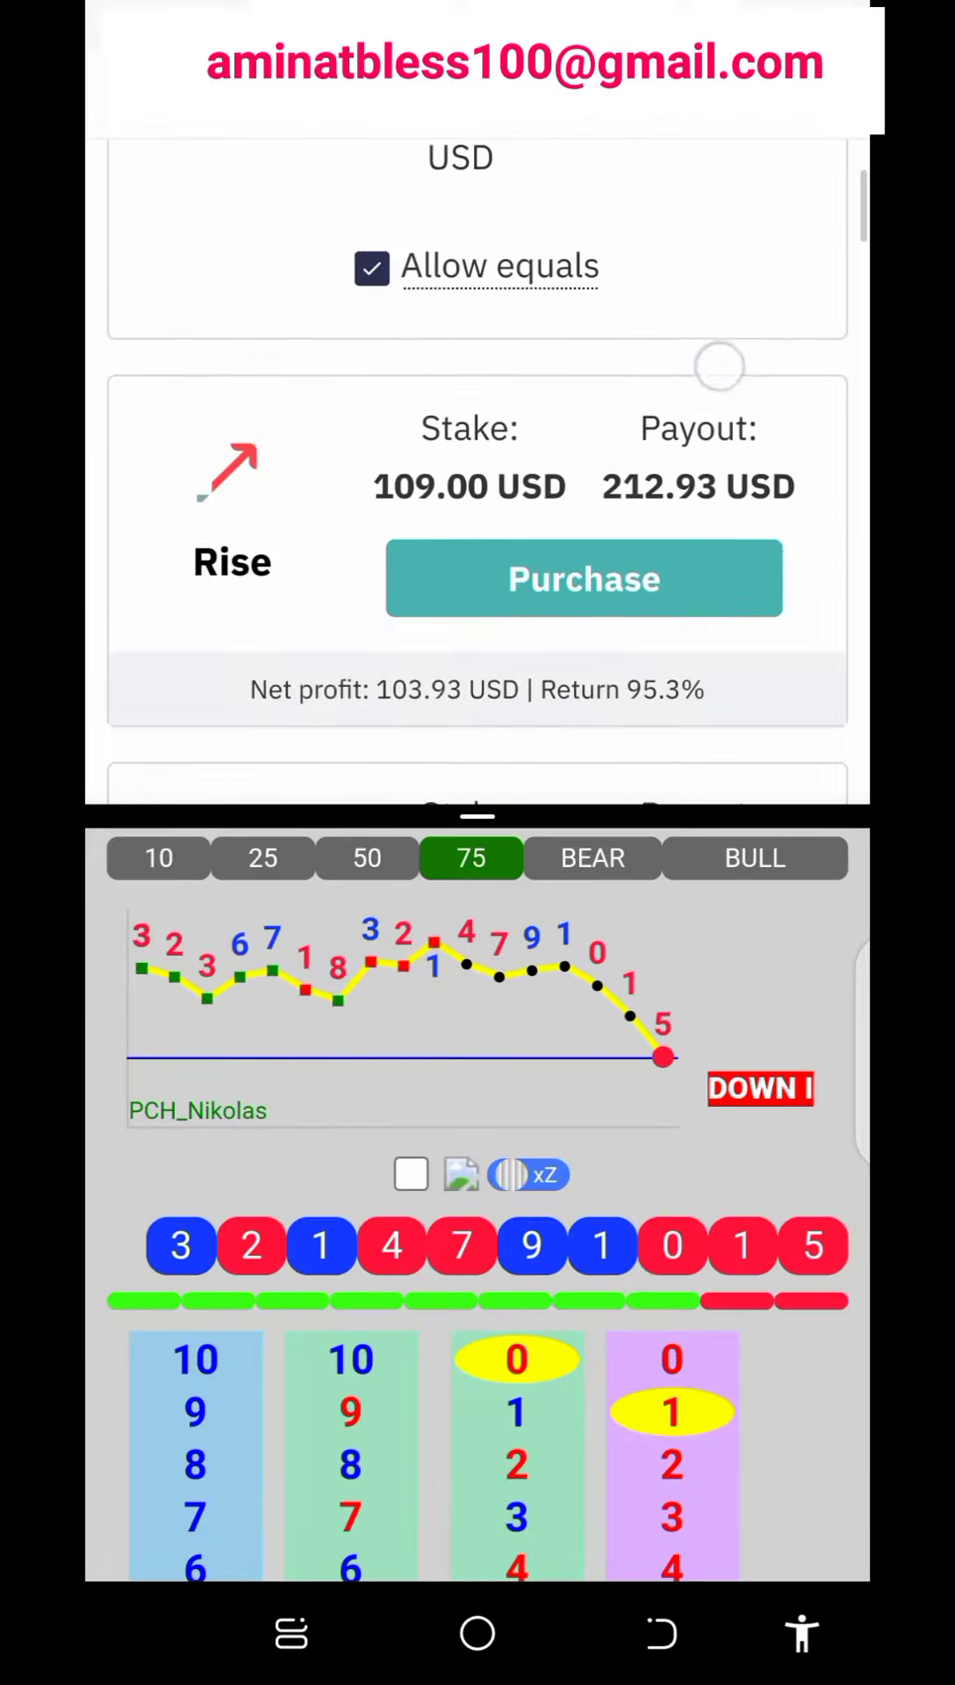
# Purchase a 109 USD Fall contract for a 212.86 USD potential payout
pyautogui.scroll(-3)
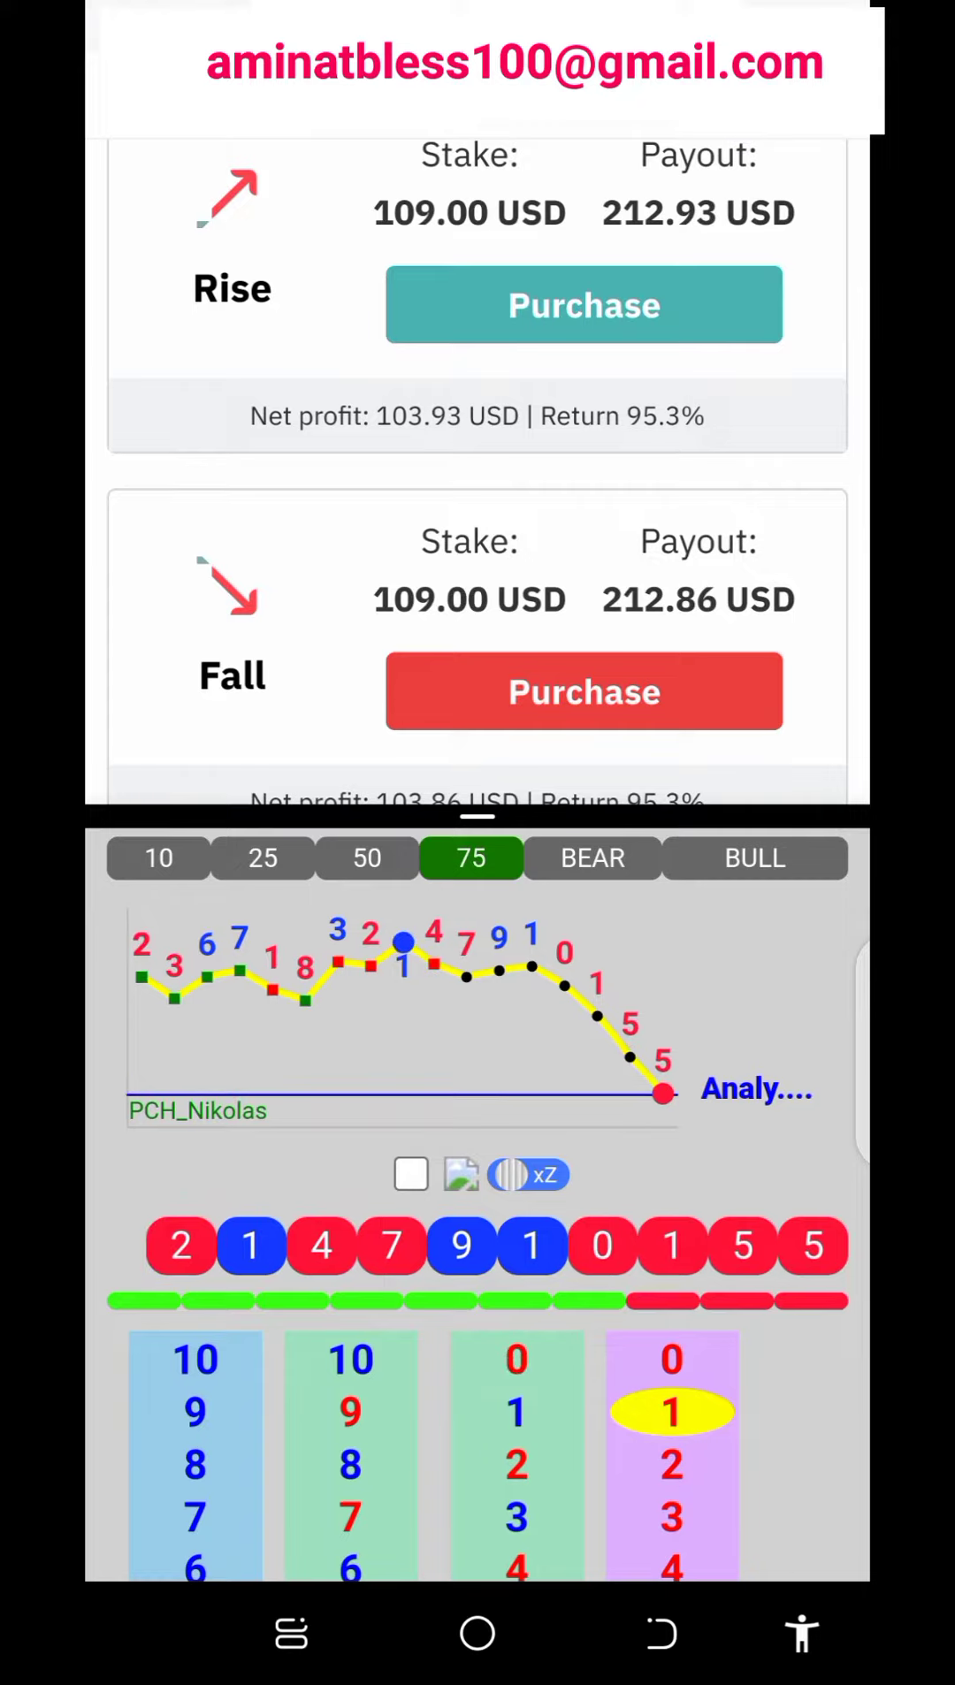
pyautogui.click(583, 691)
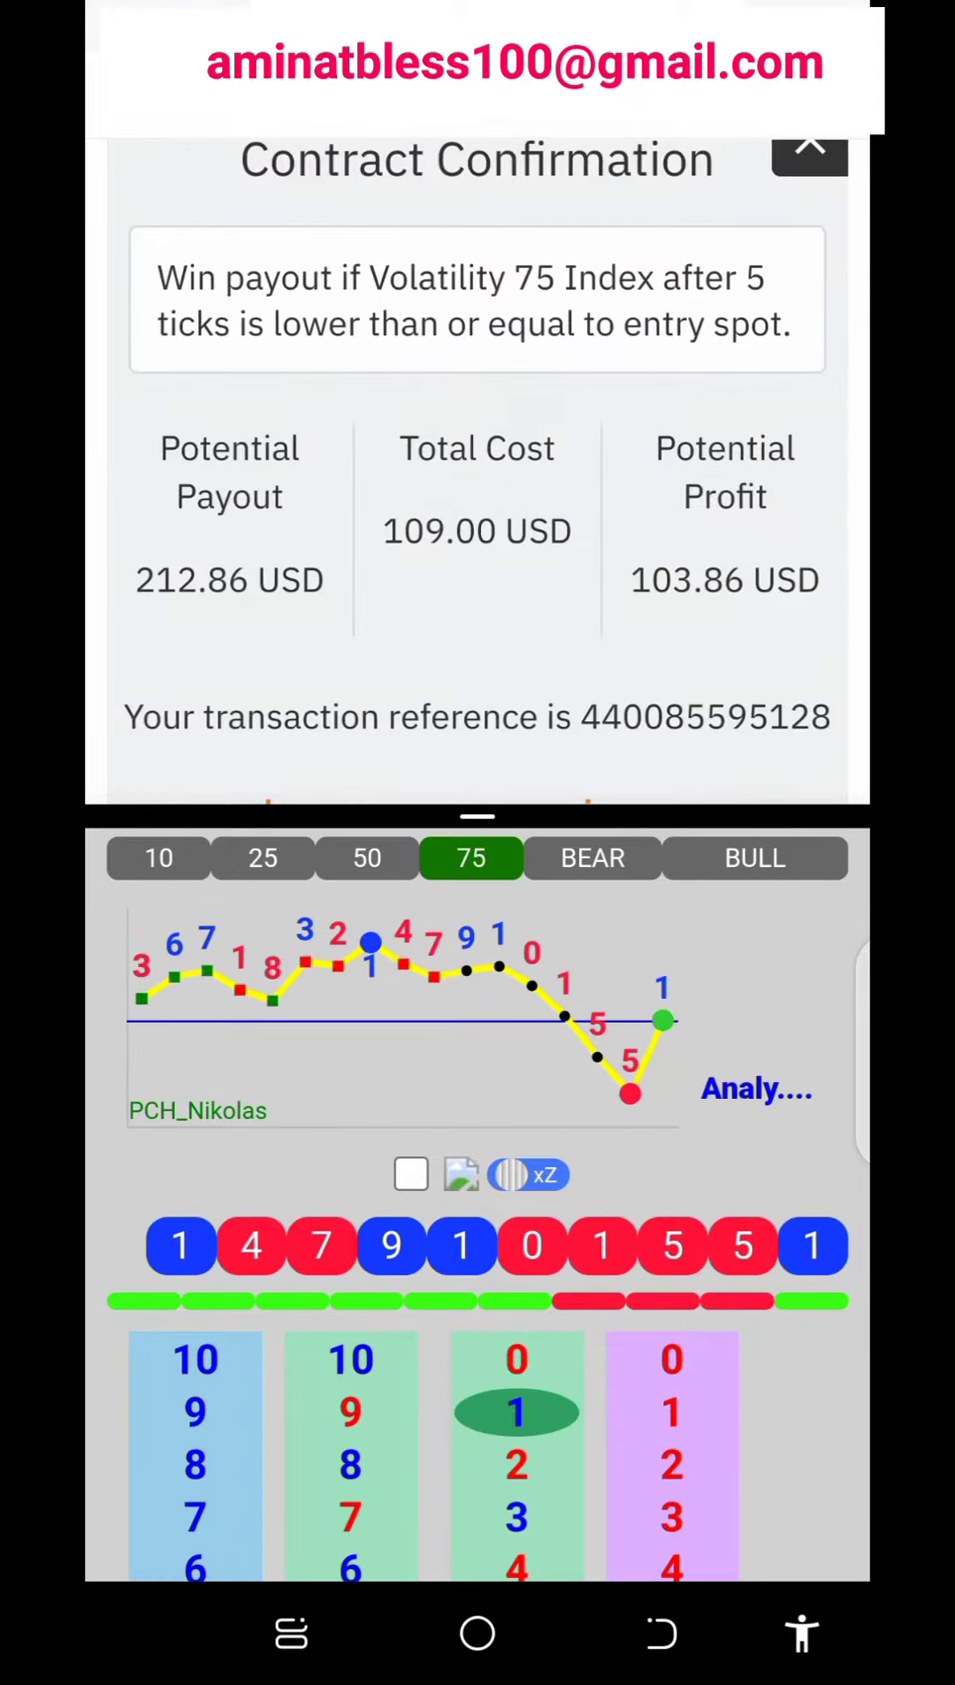
pyautogui.scroll(-3)
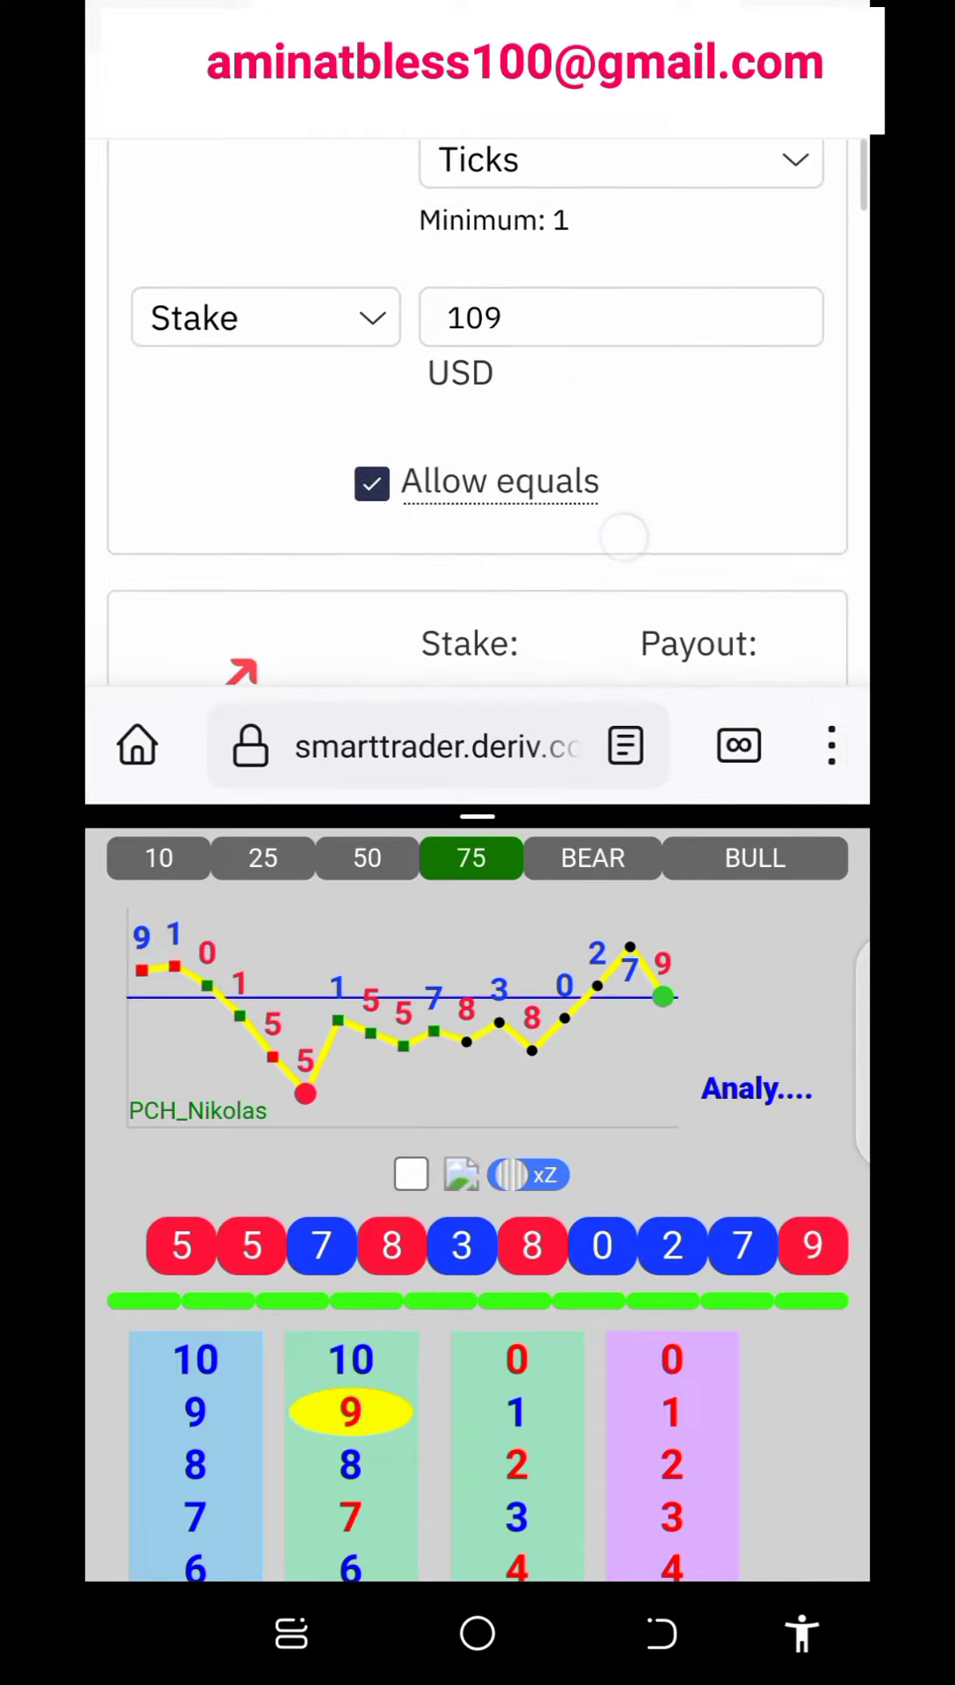
# Set the stake to 212 USD and purchase Rise, quoting 414.13 USD payout
pyautogui.click(621, 428)
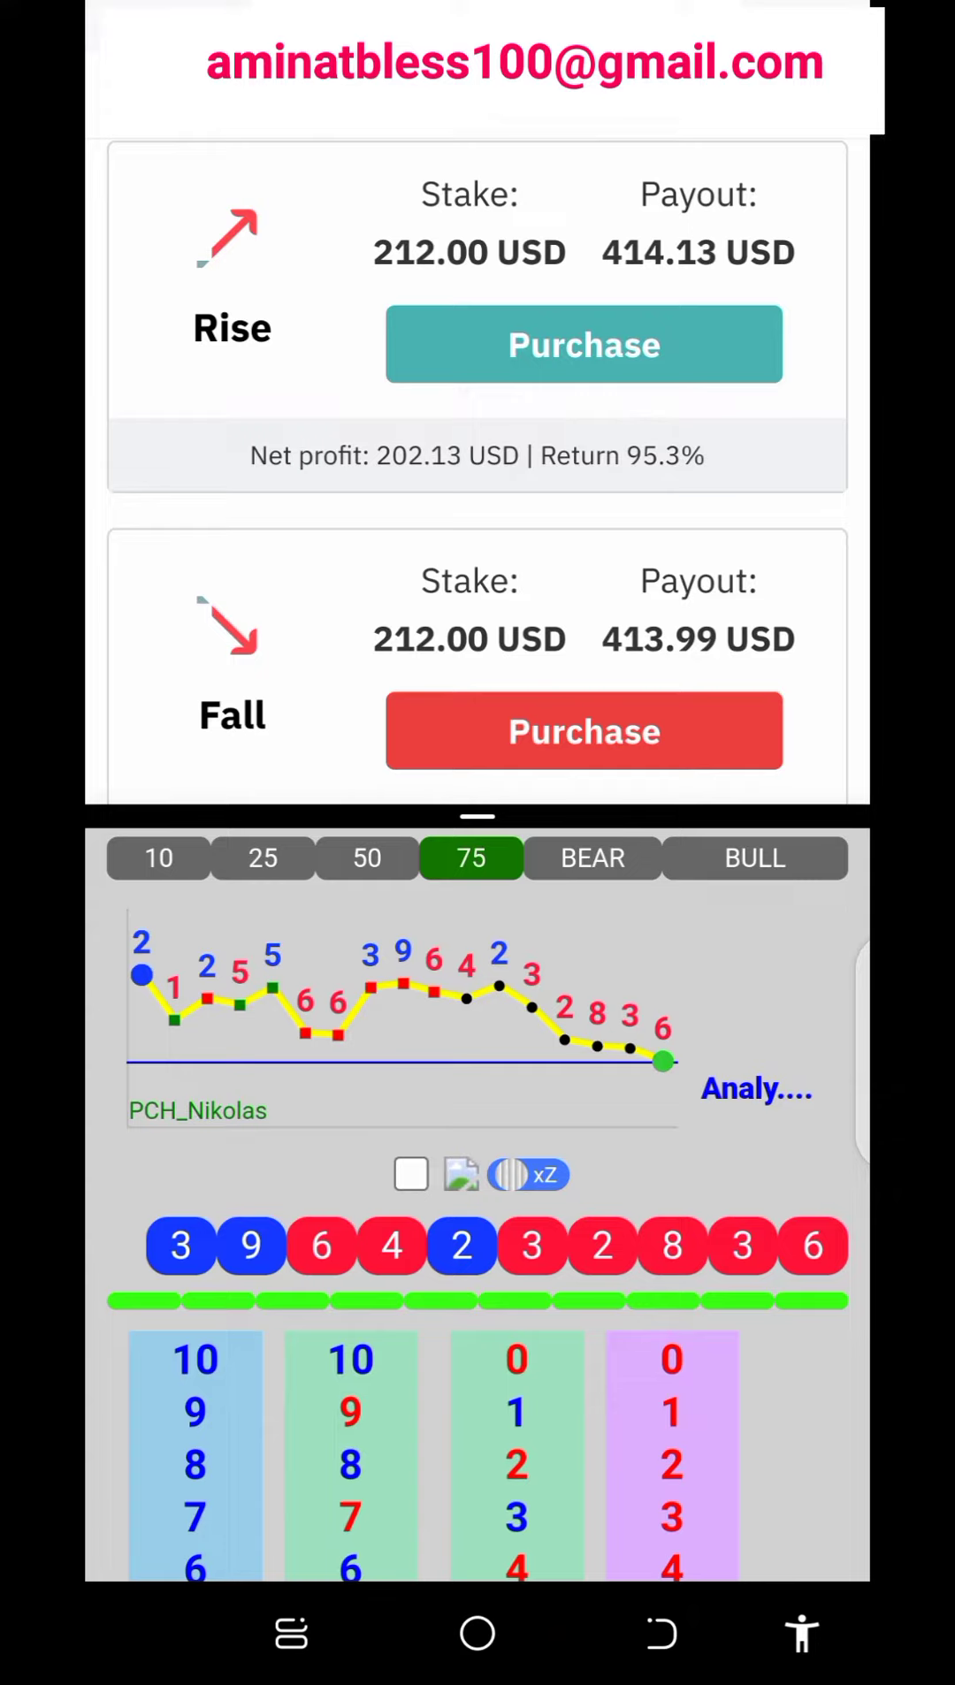
pyautogui.click(583, 344)
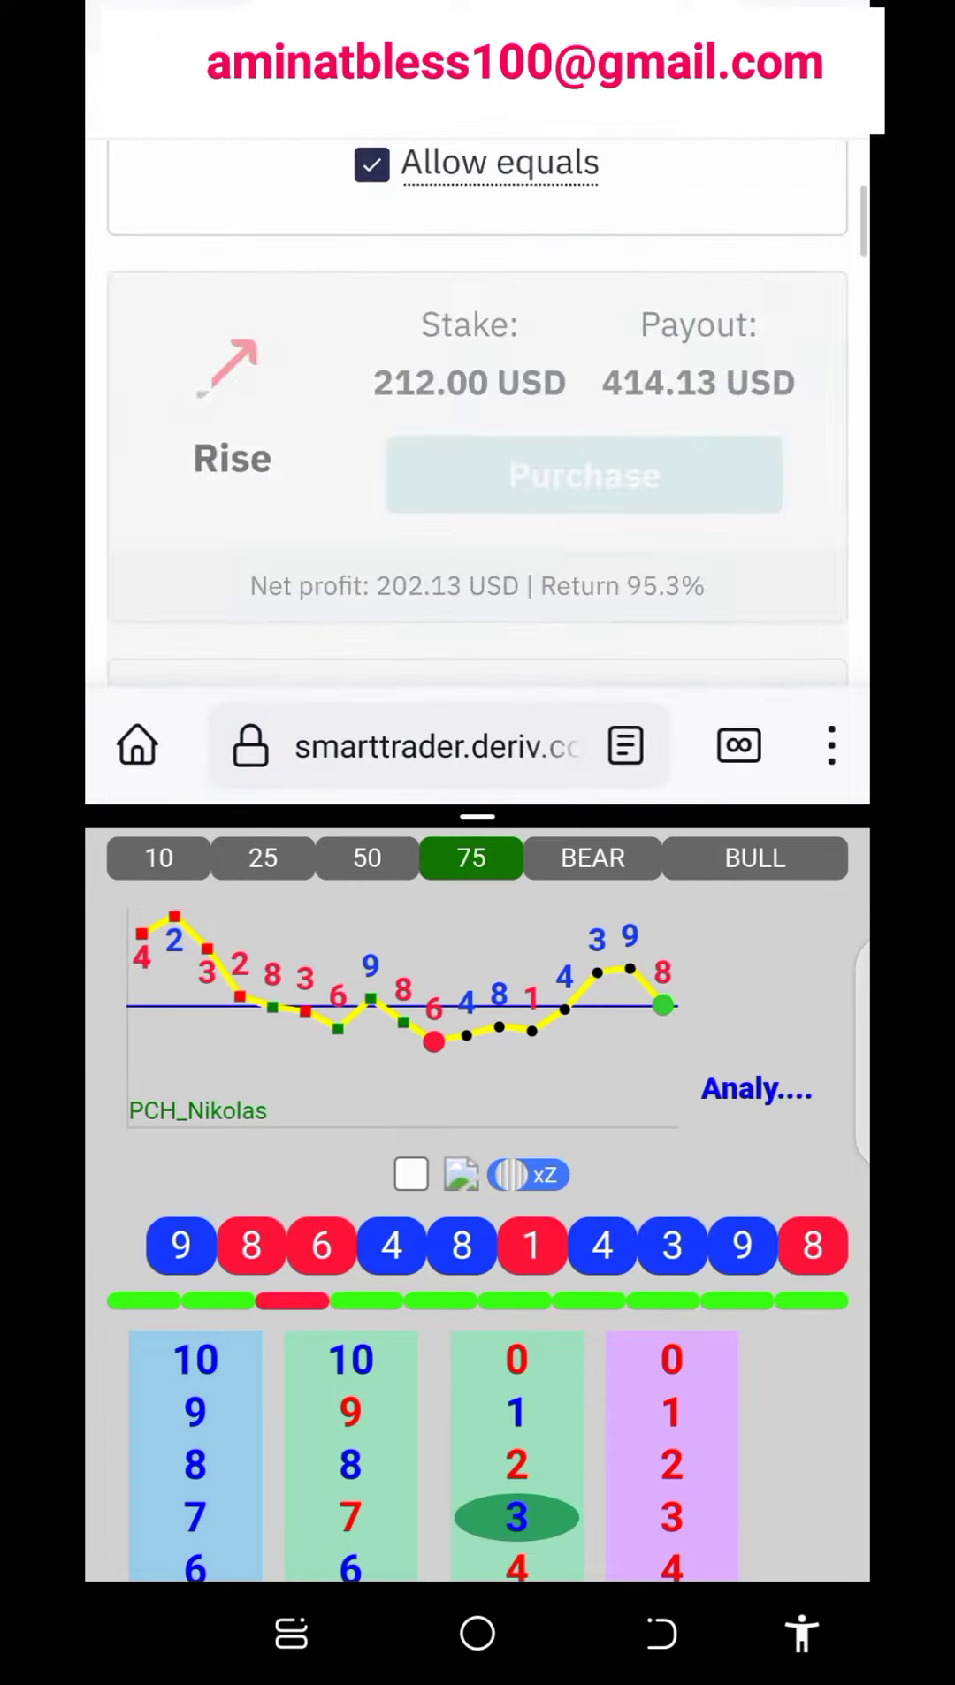
# Enter a 414 USD stake, giving Rise an 808.73 USD payout
pyautogui.click(619, 358)
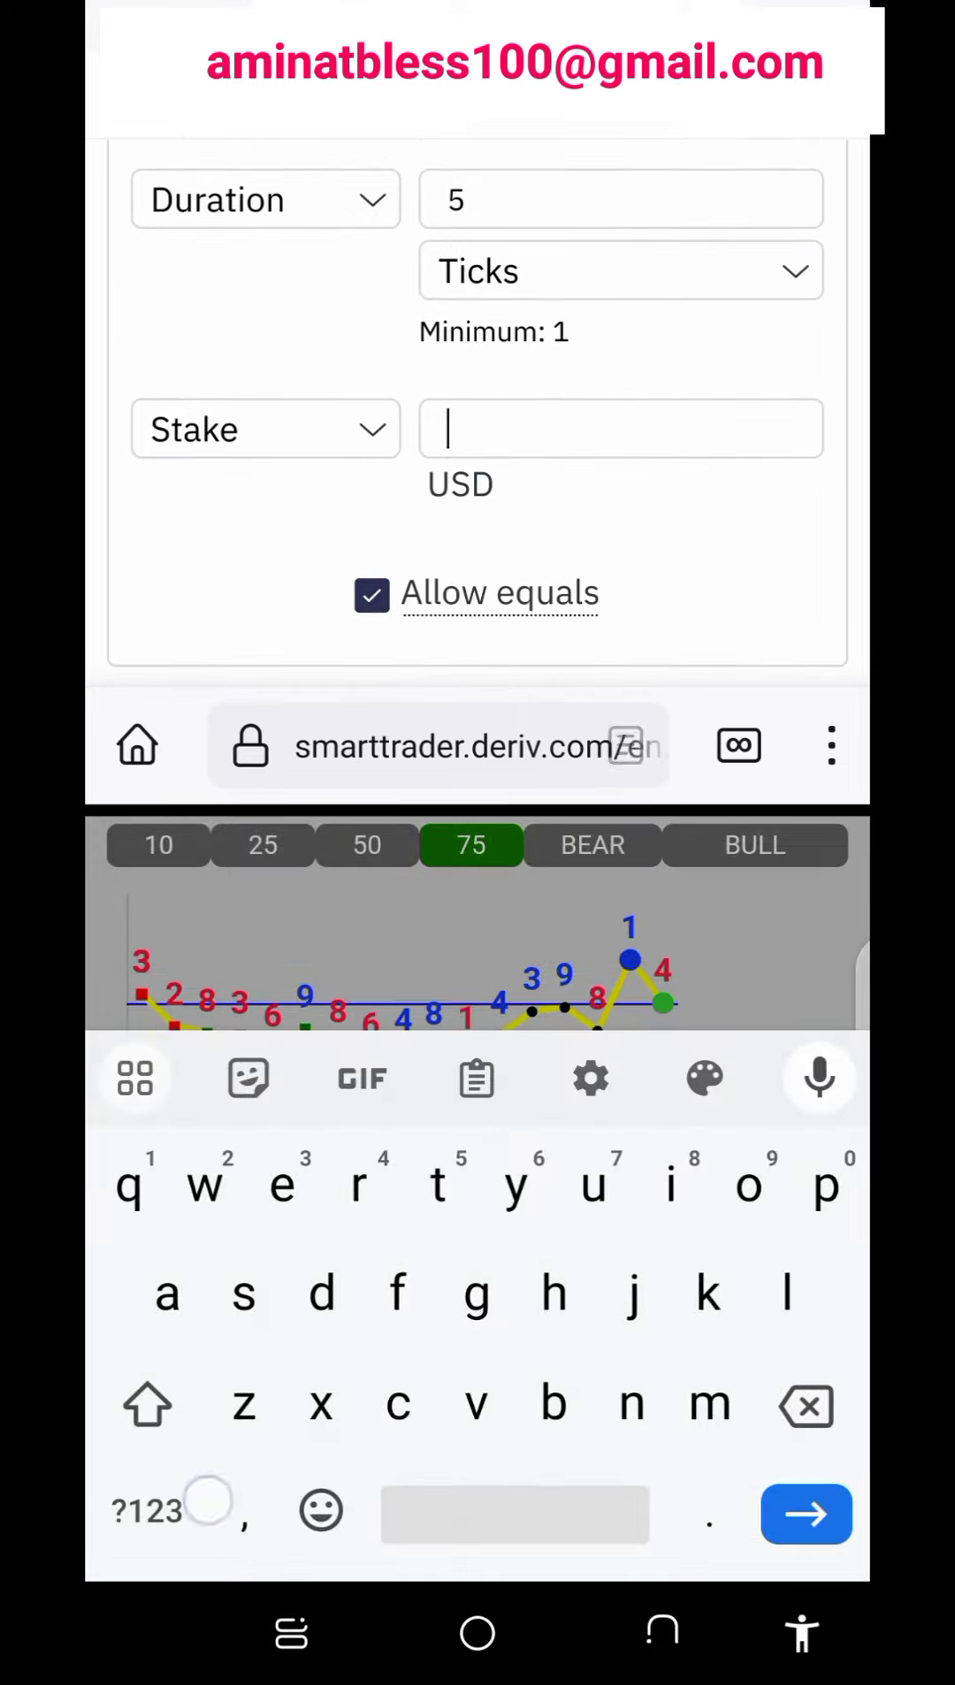
pyautogui.click(148, 1510)
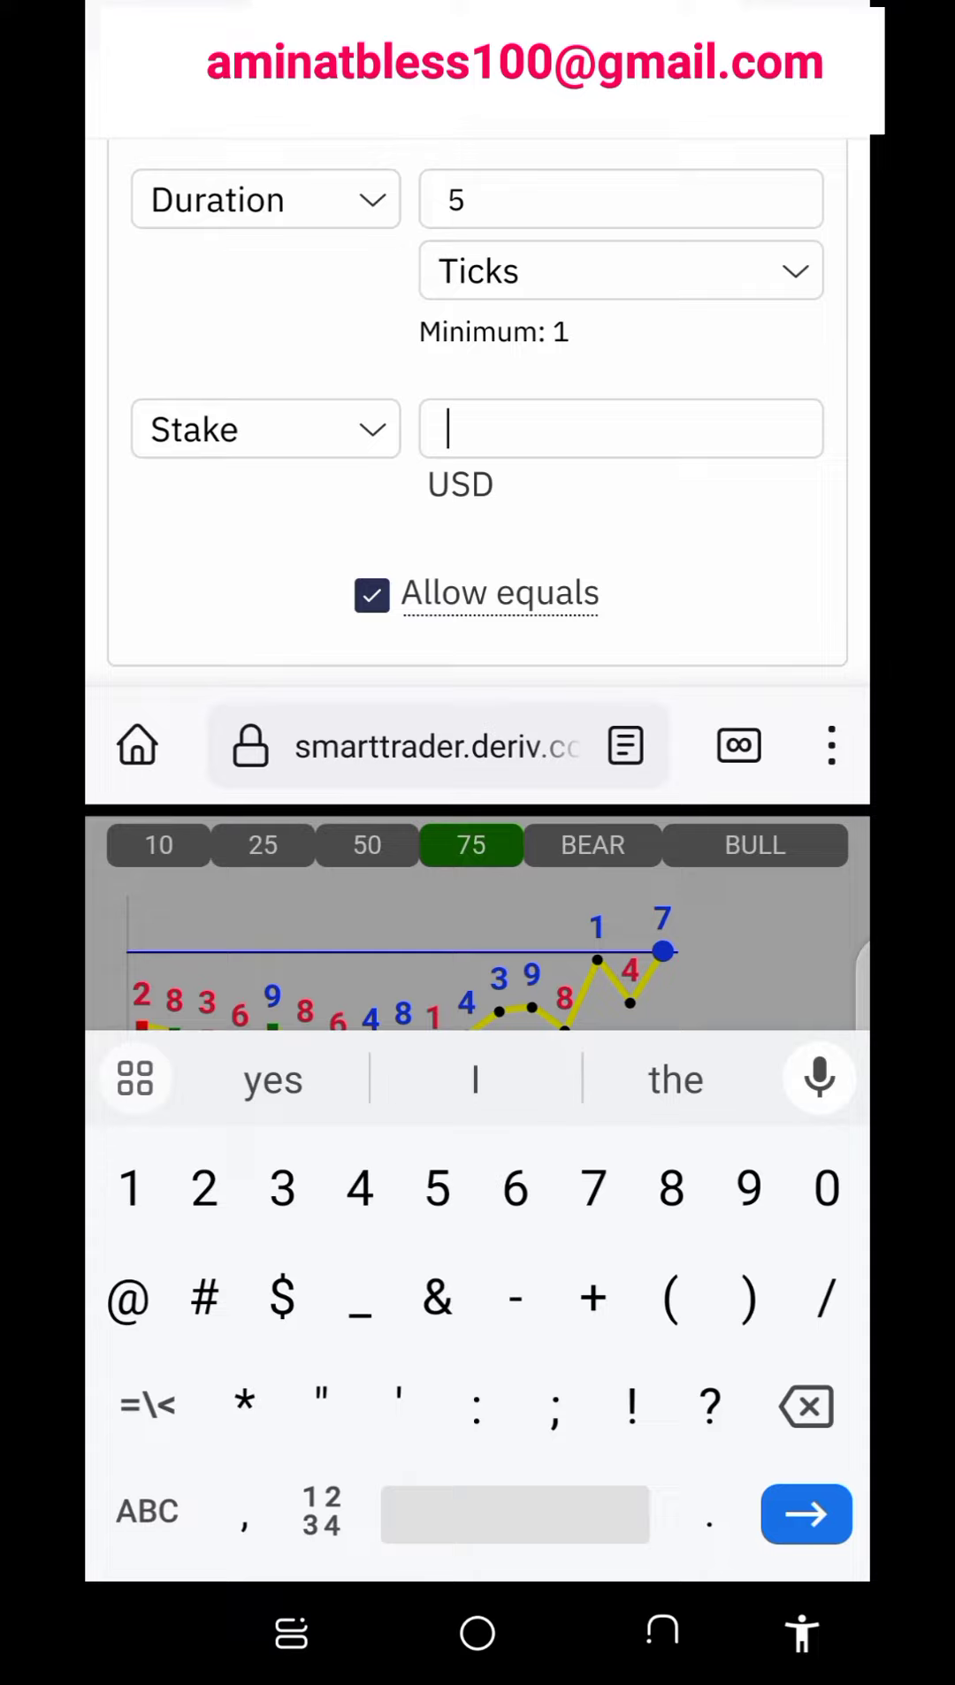
pyautogui.write('414')
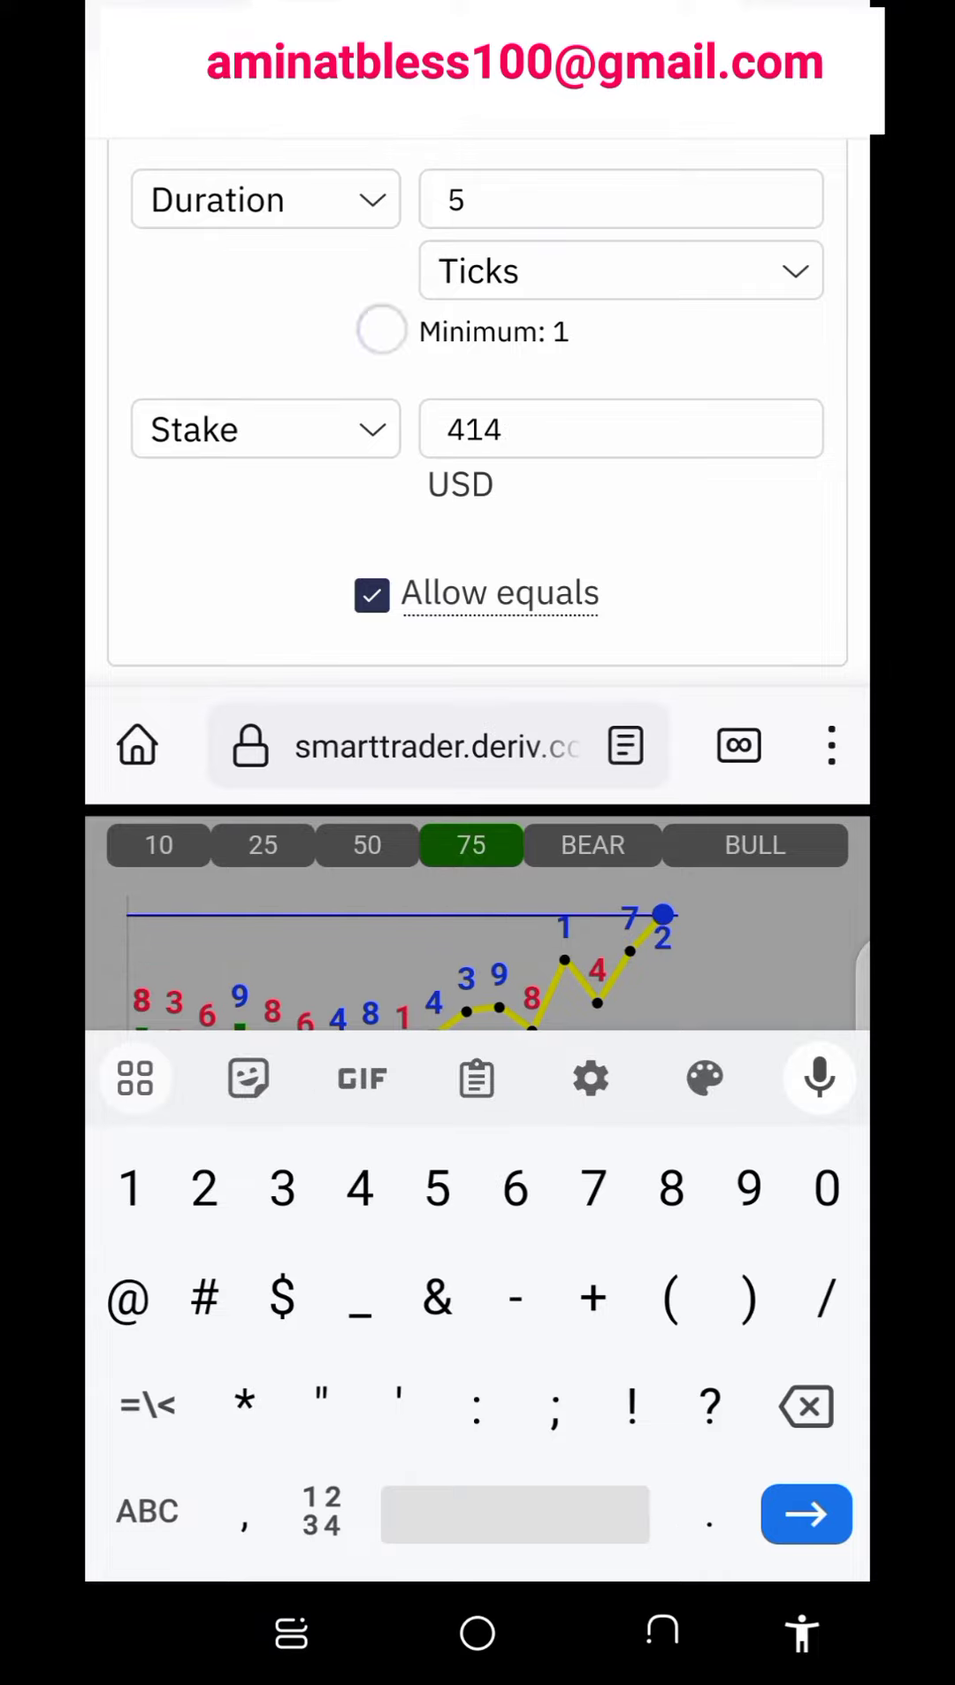
pyautogui.click(620, 270)
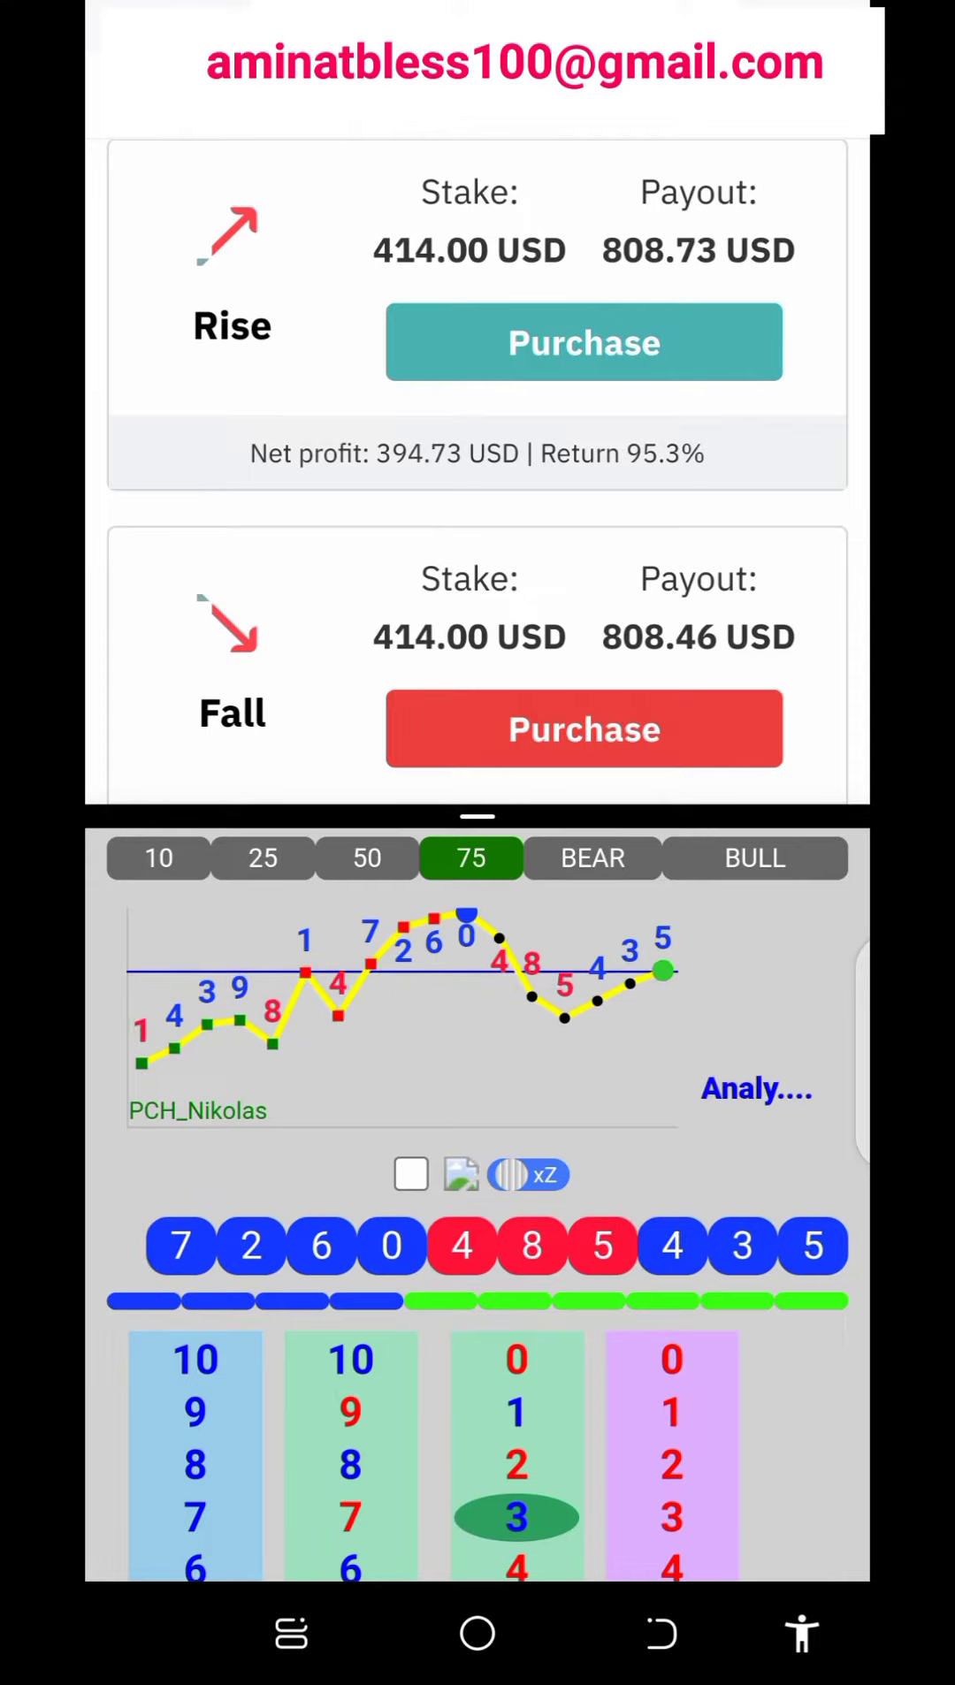
# Set the stake to 808 USD and buy Rise for a 1,577.95 USD payout
pyautogui.click(583, 342)
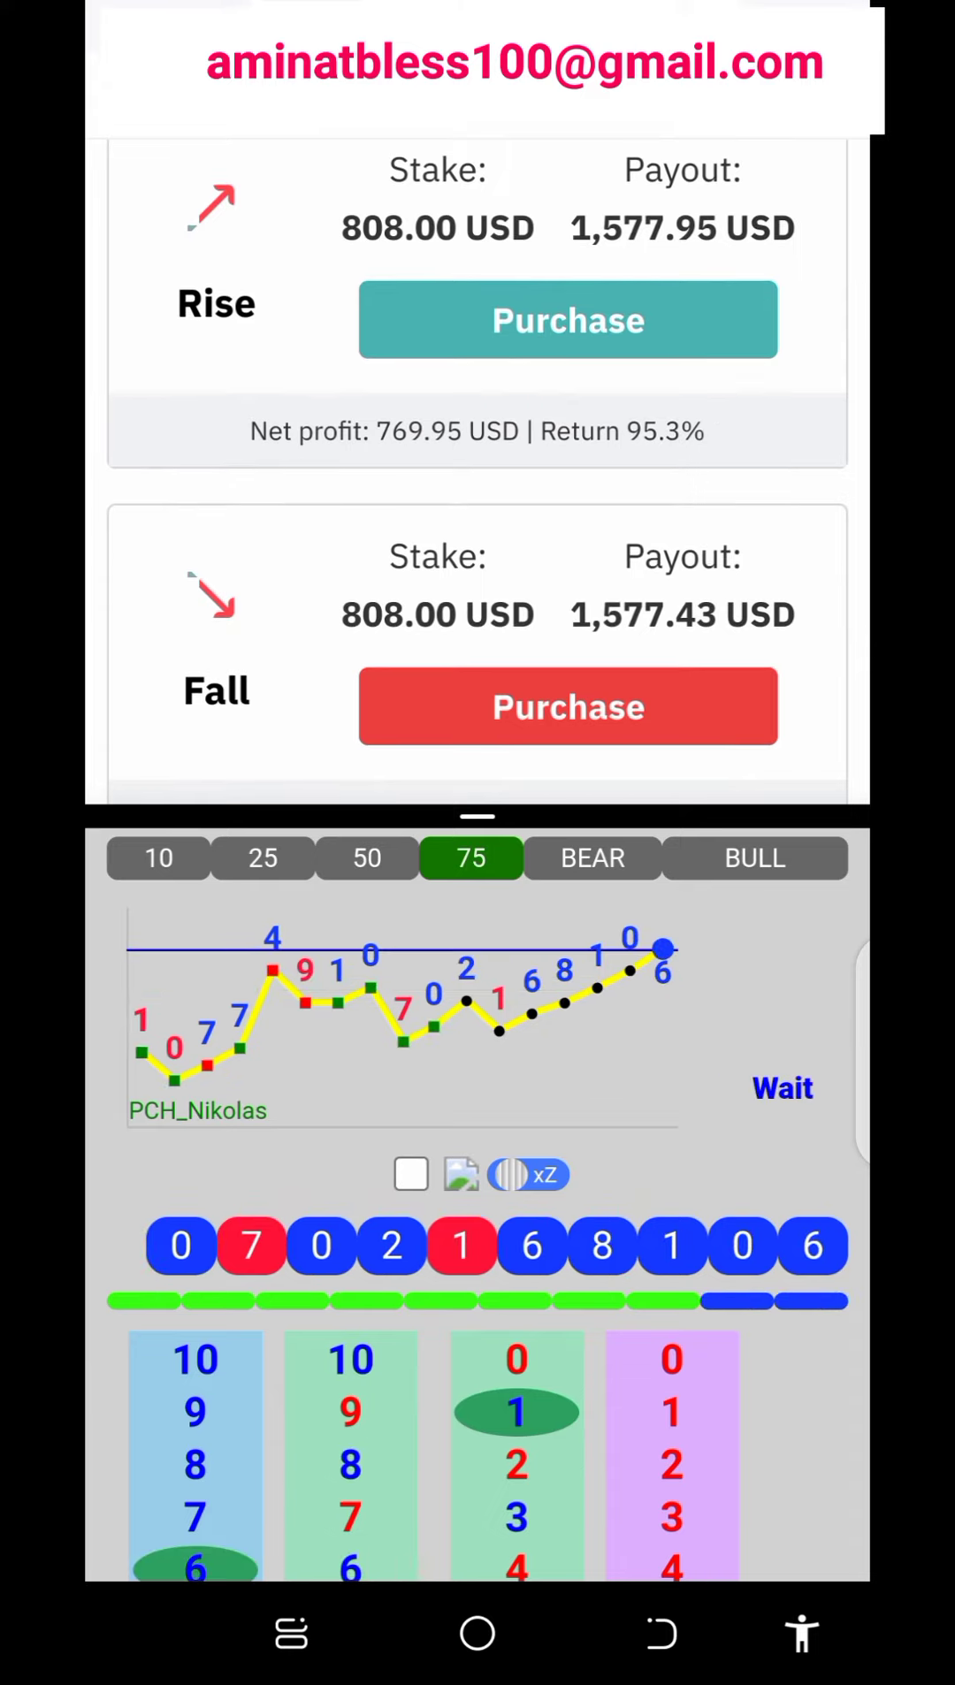
pyautogui.click(566, 320)
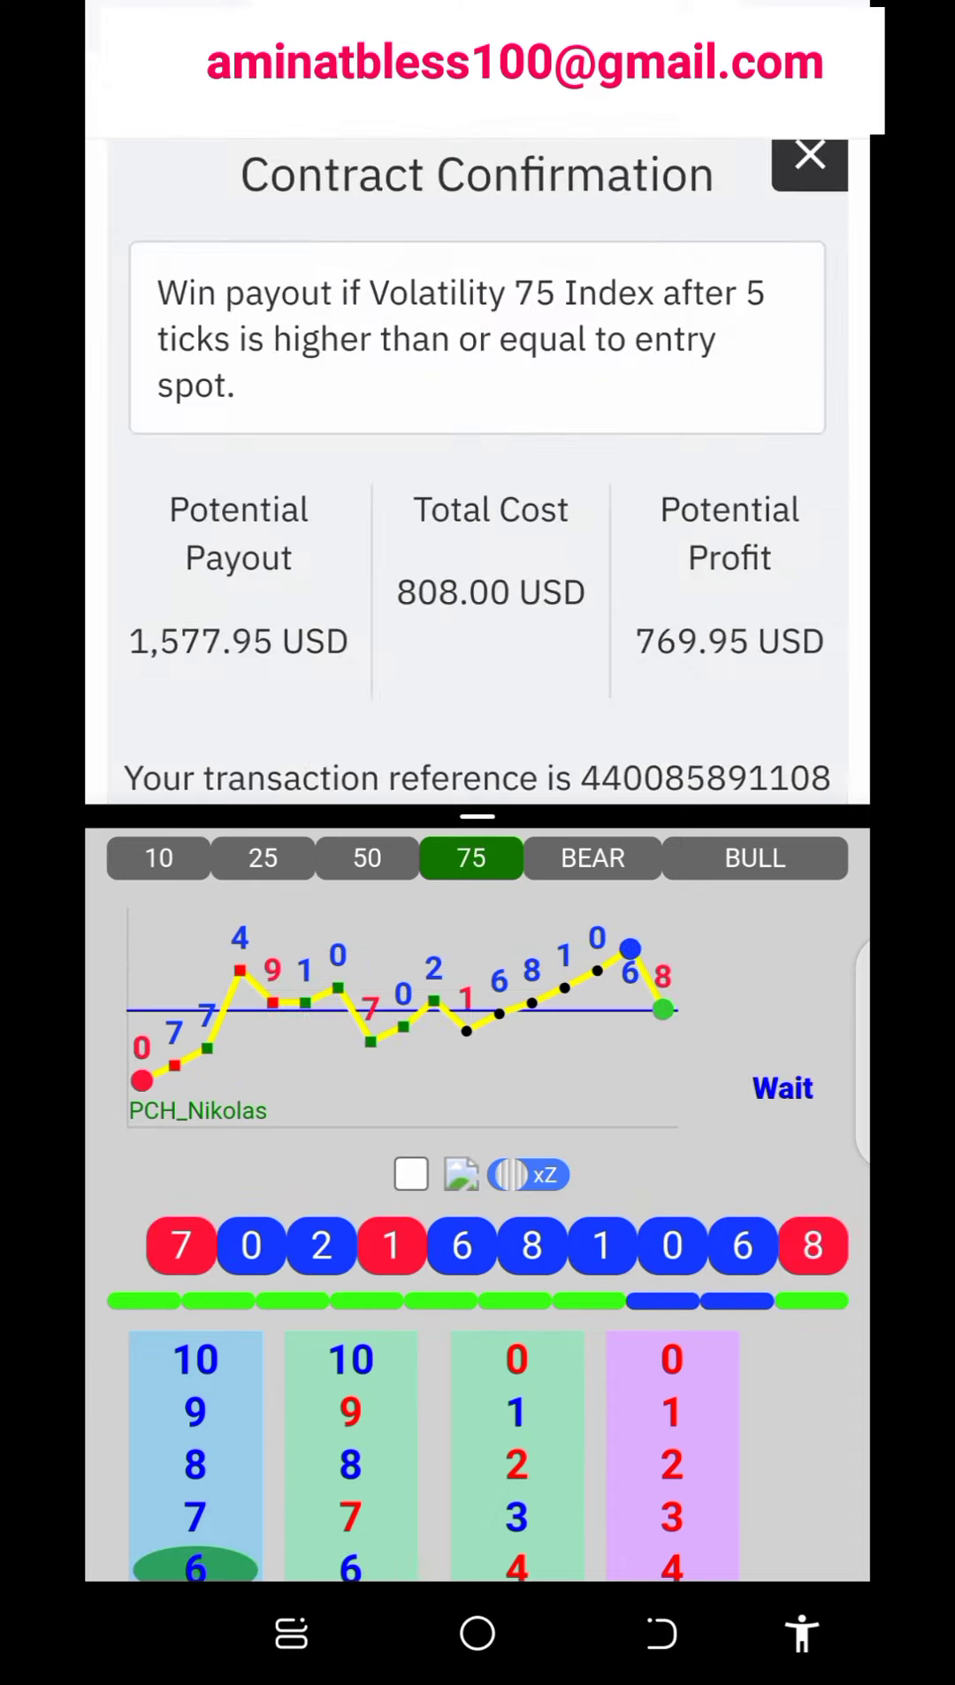